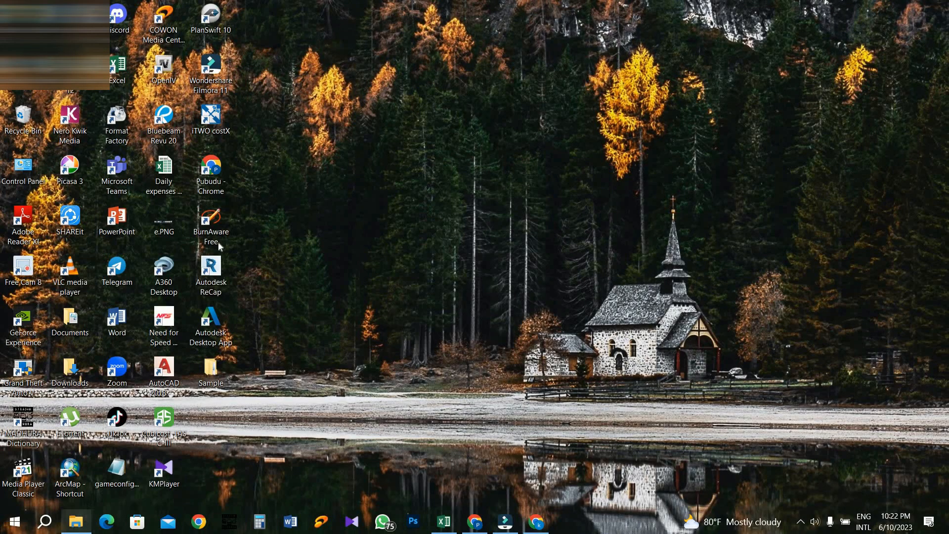
Archive the sample folder from the desktop Sample folder as sample.rar via Add to archive.
double_click(211, 372)
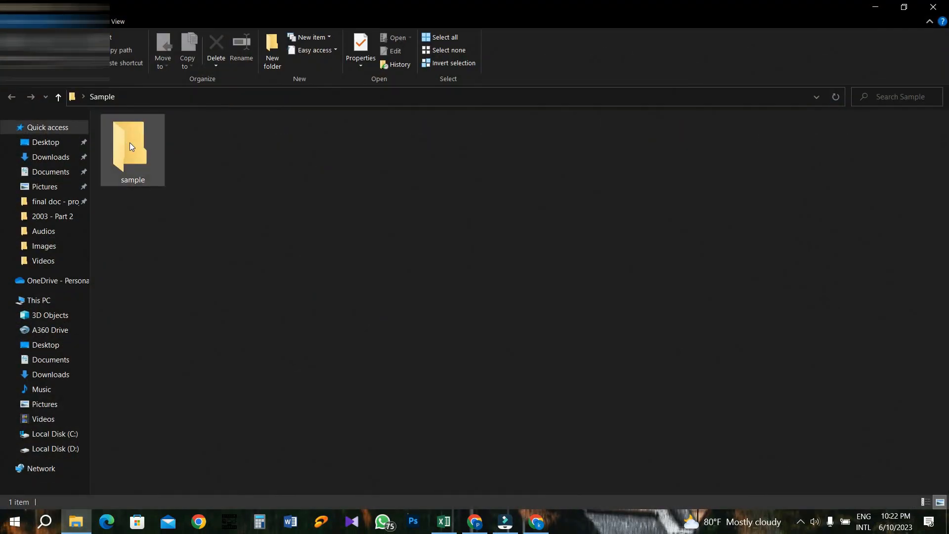
right_click(129, 146)
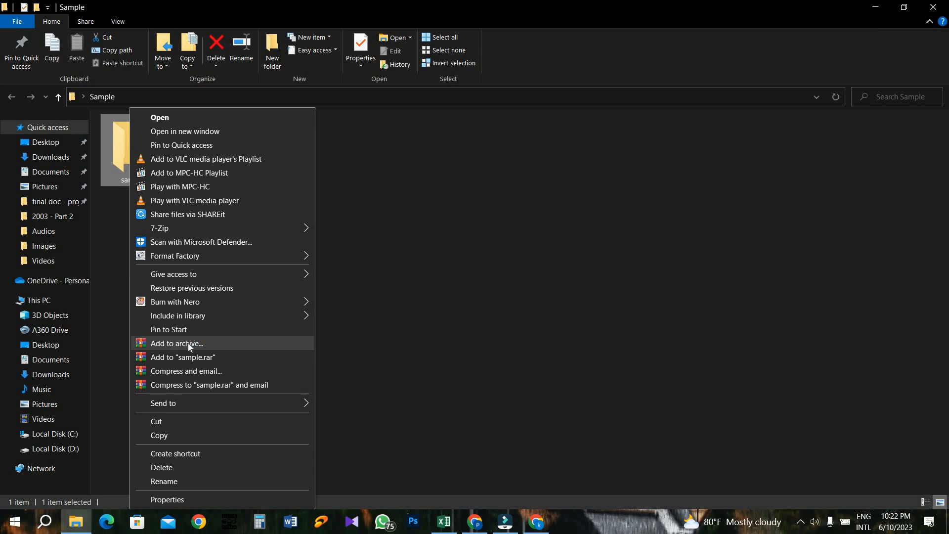
click(176, 343)
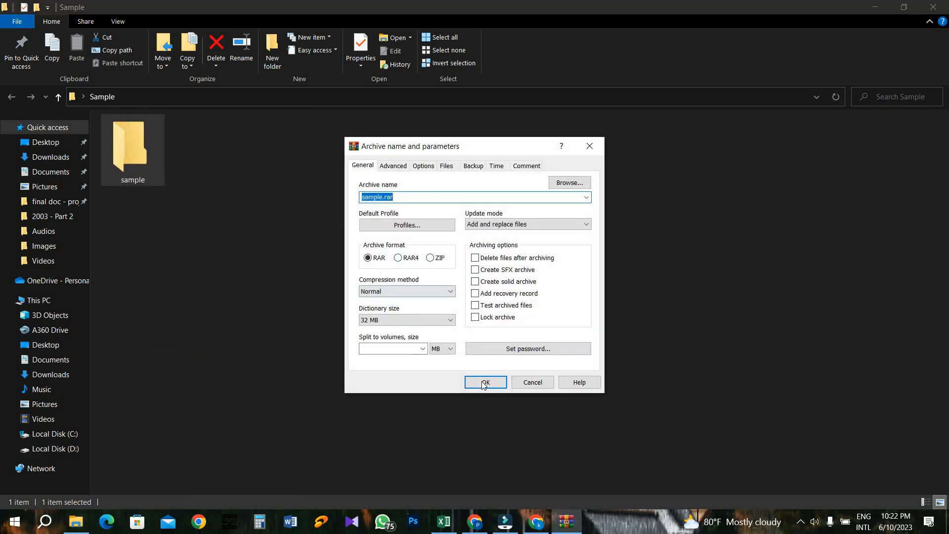
click(485, 382)
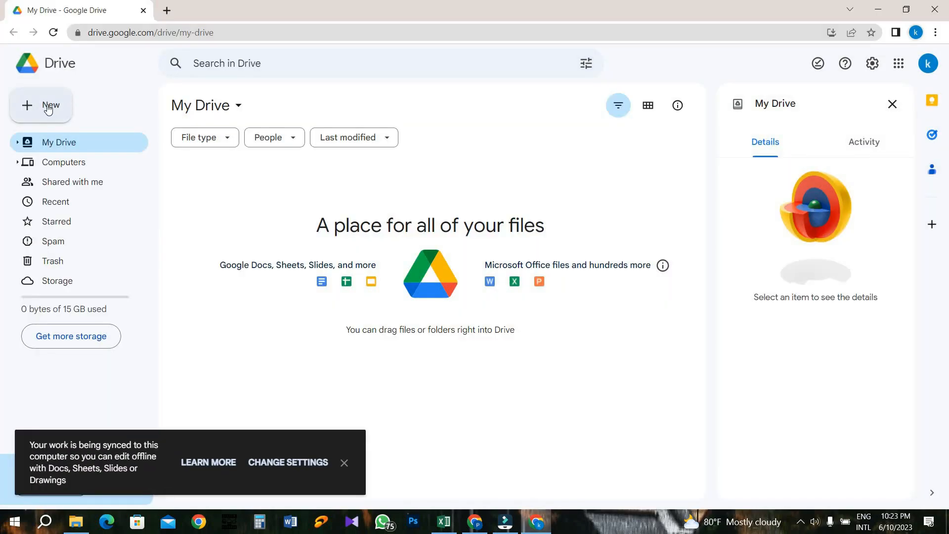
Upload sample.rar from Desktop\Sample into My Drive using New > File upload.
click(47, 106)
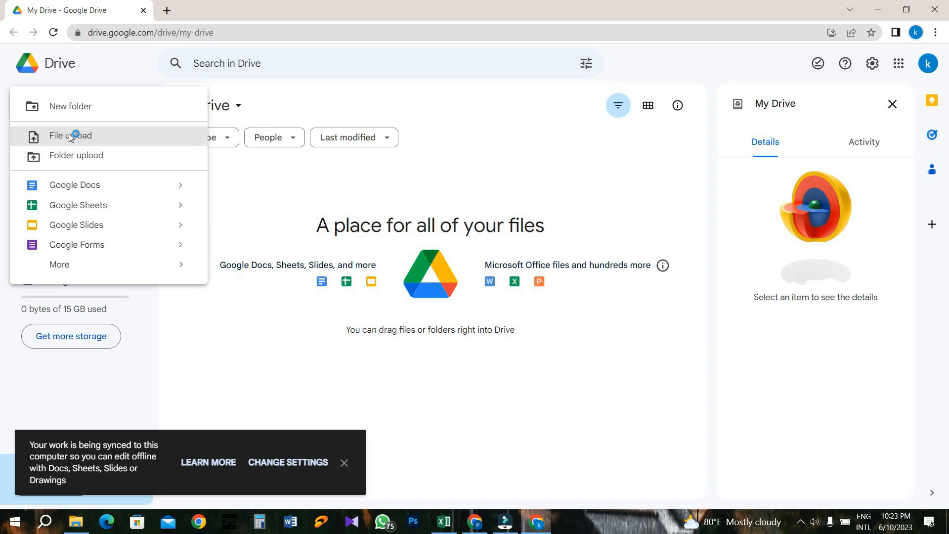
click(71, 135)
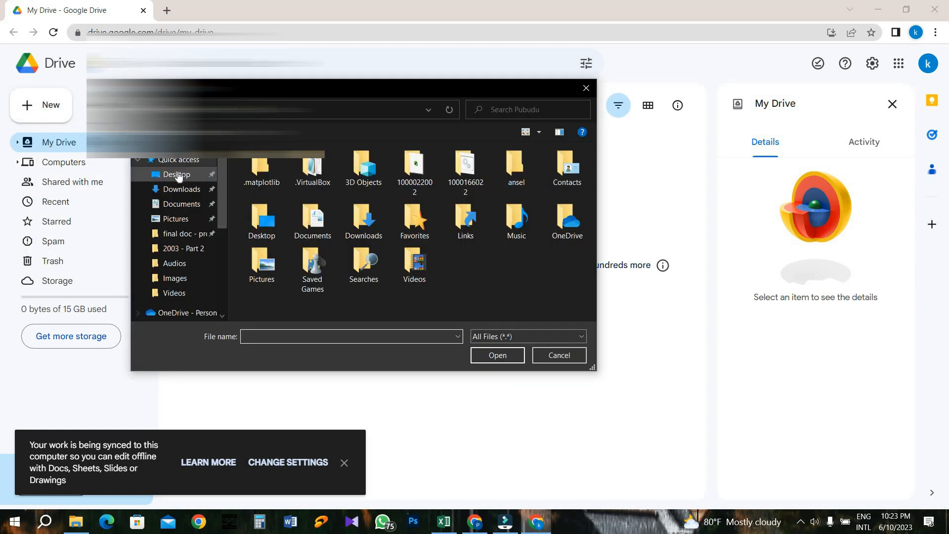
click(177, 175)
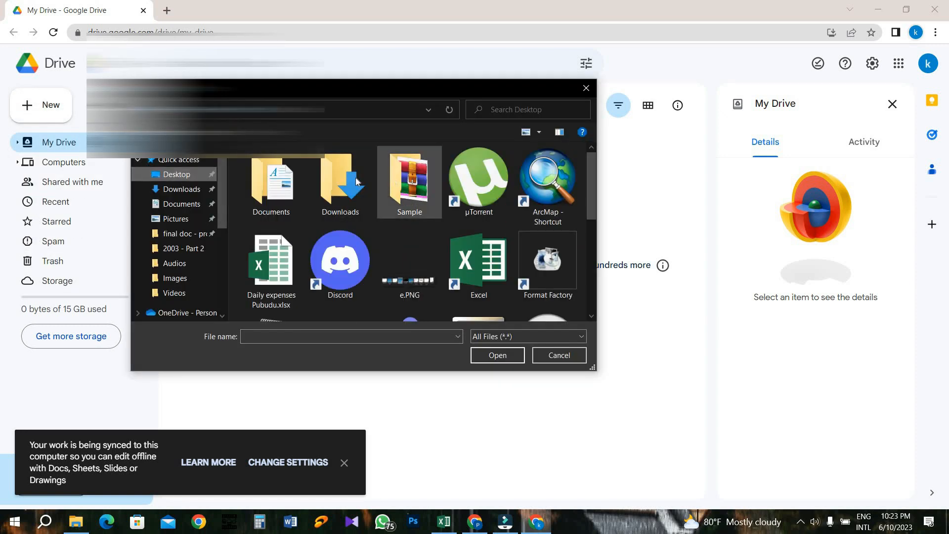
double_click(410, 181)
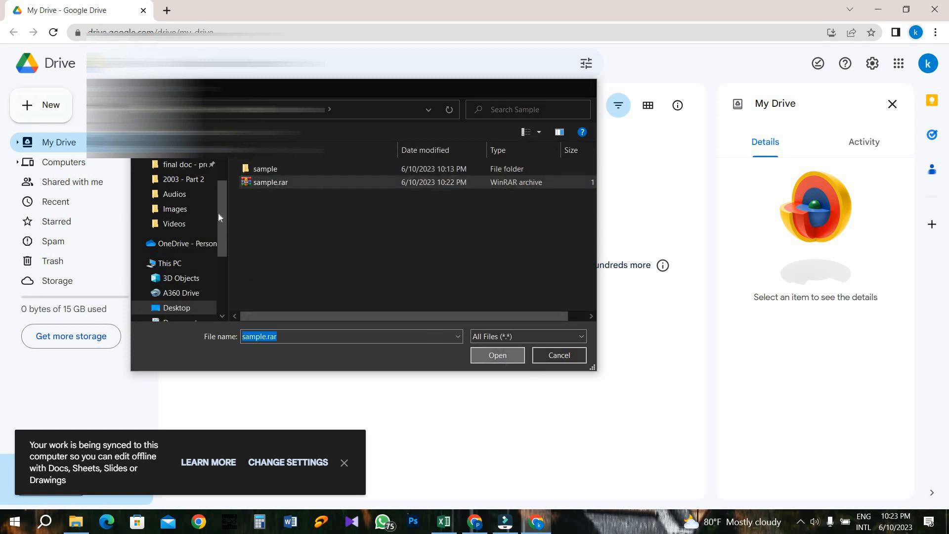
click(497, 356)
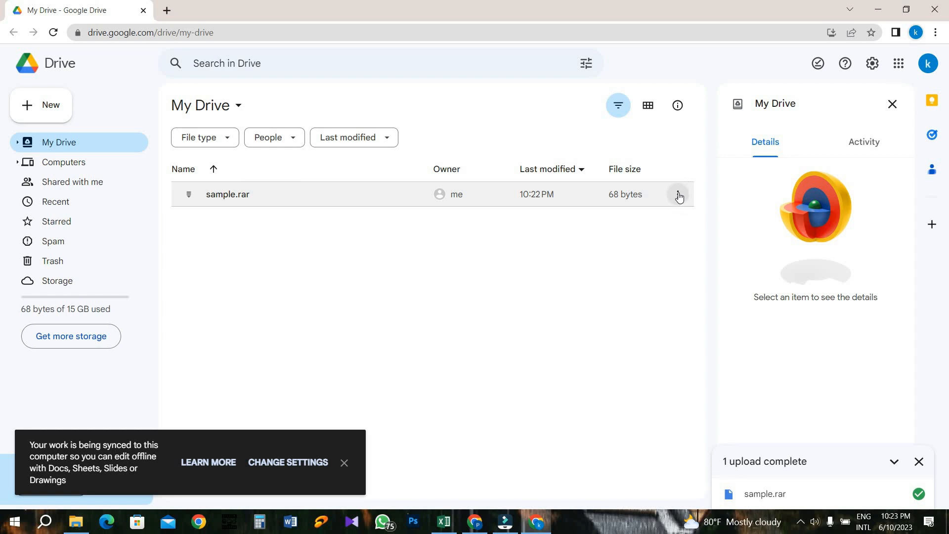
Set sample.rar's general access to Anyone with the link and copy its share link.
click(677, 195)
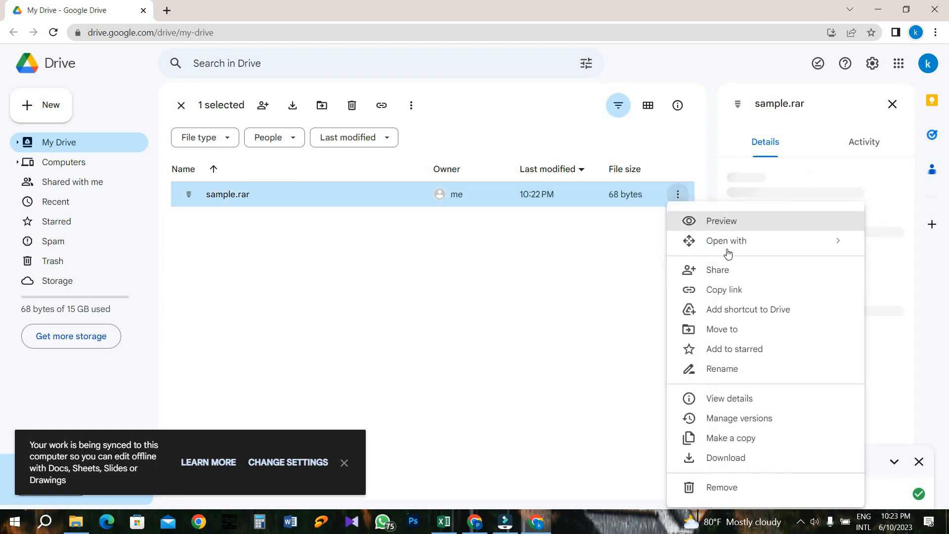
mouse_move(717, 270)
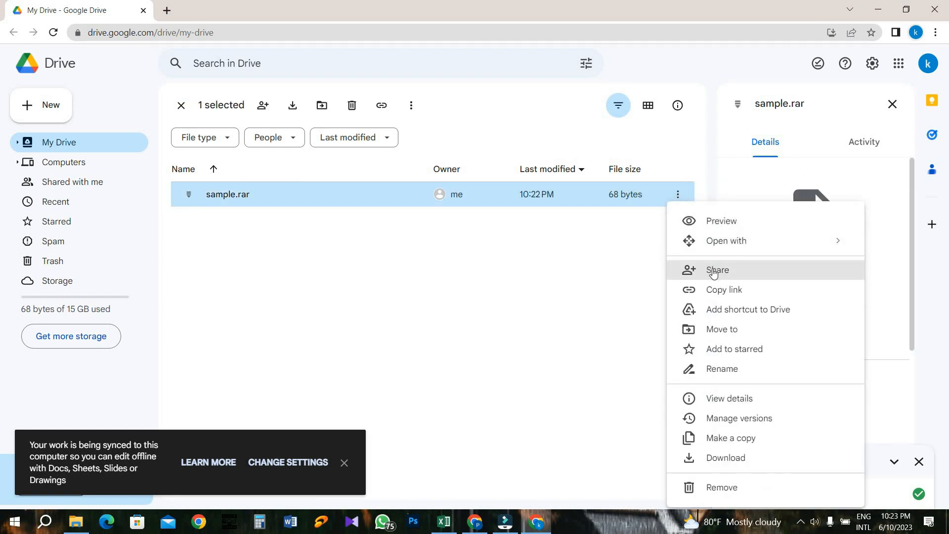
click(717, 269)
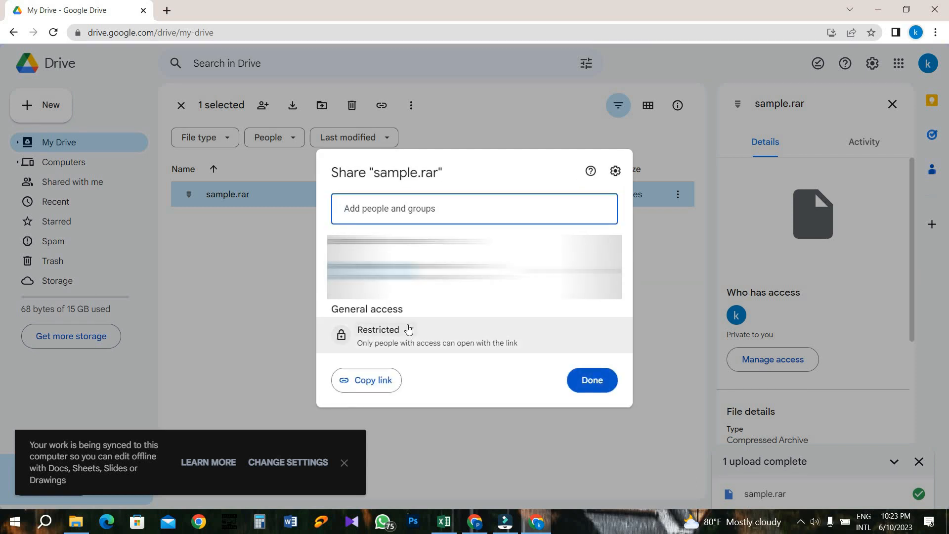
click(385, 329)
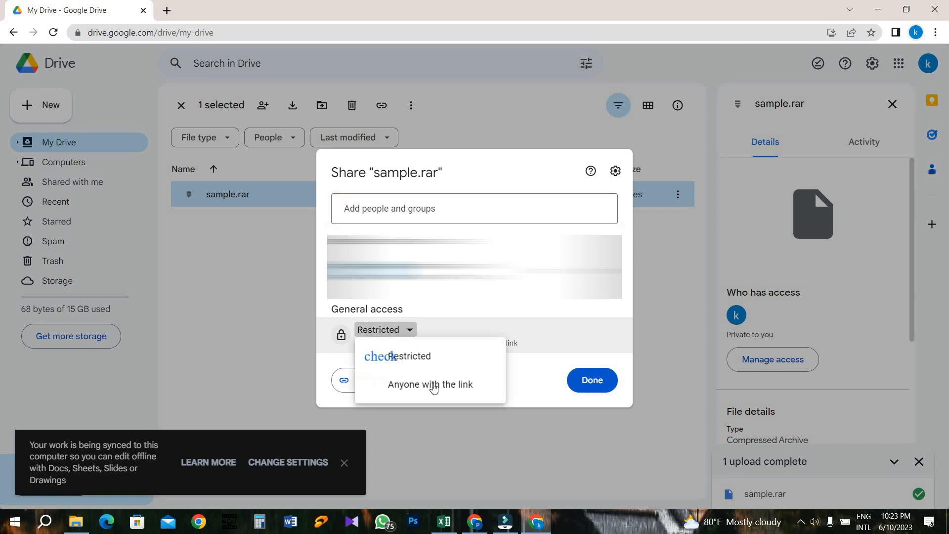
click(429, 384)
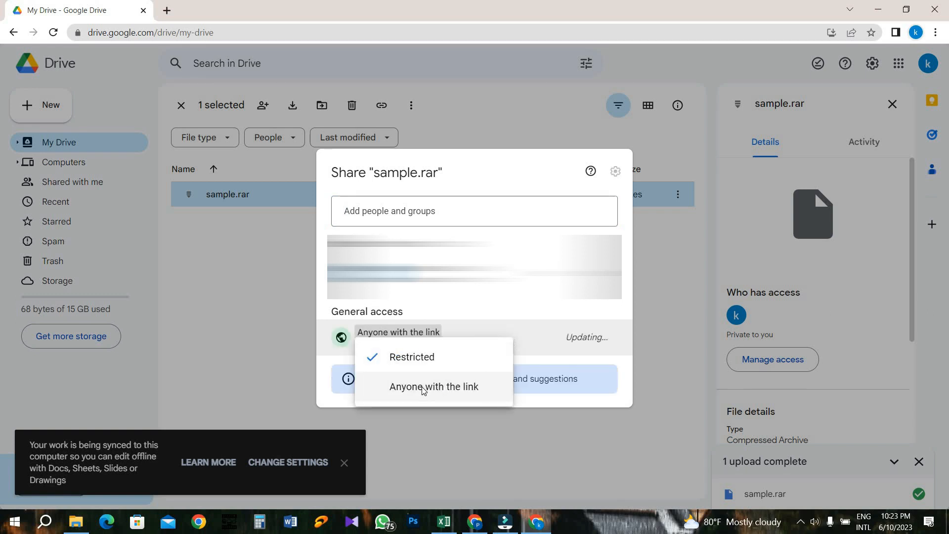
click(434, 386)
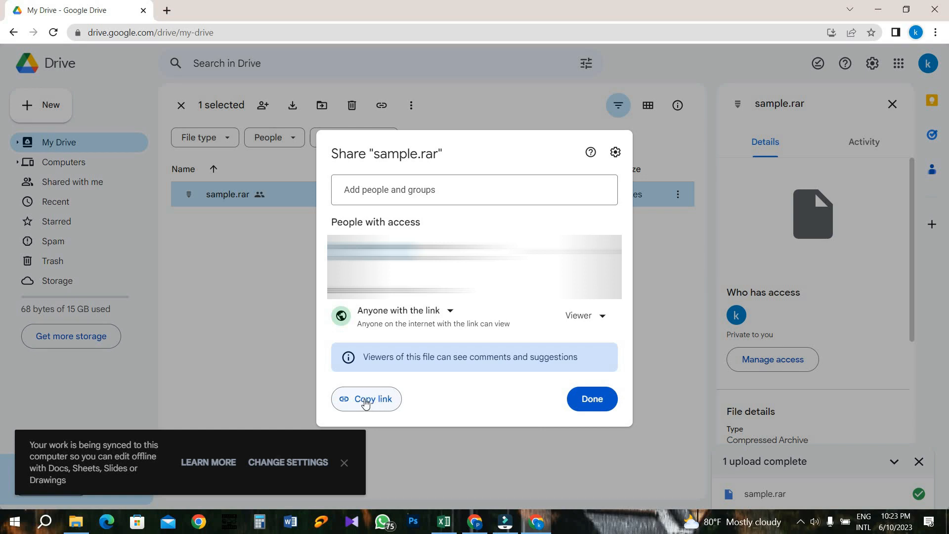
click(365, 399)
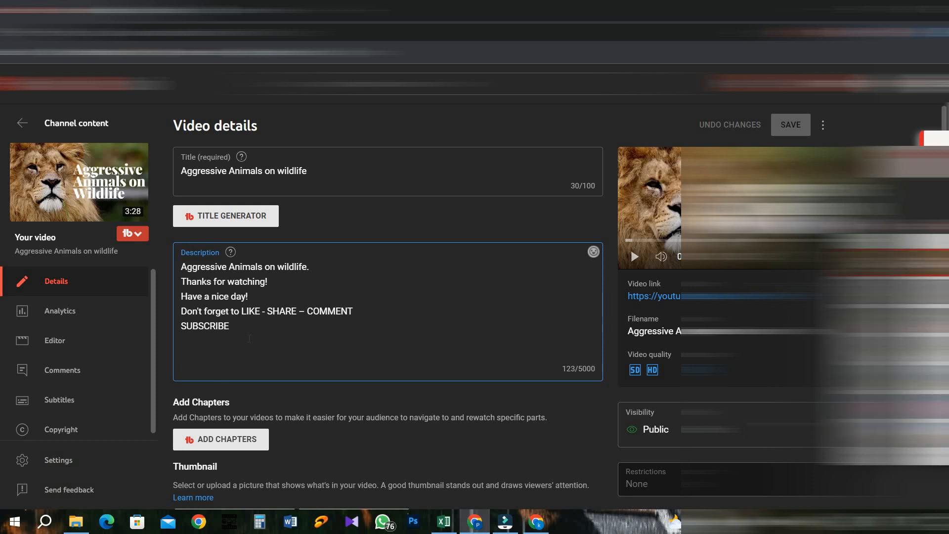
Add a 'Zip Link' line with the Drive share URL to the video description and save.
text(Zip)
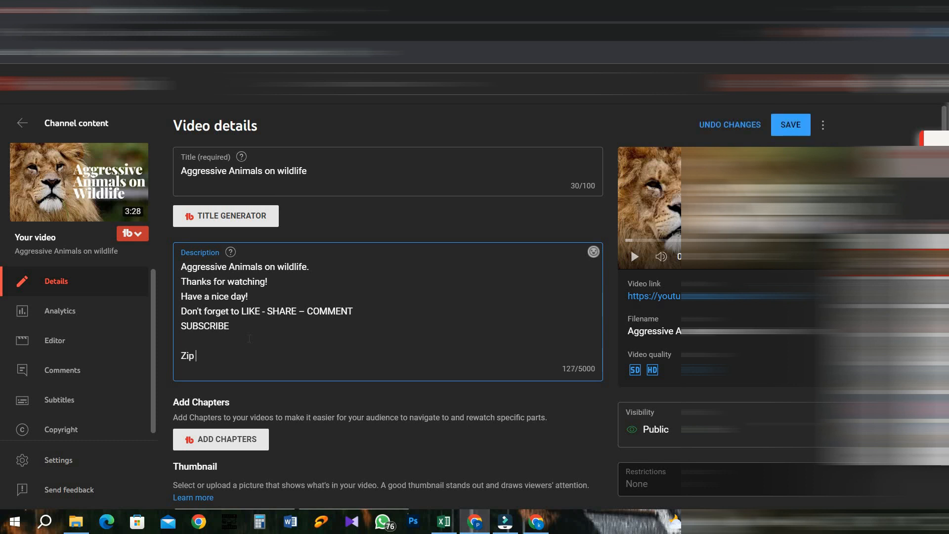
text(Li)
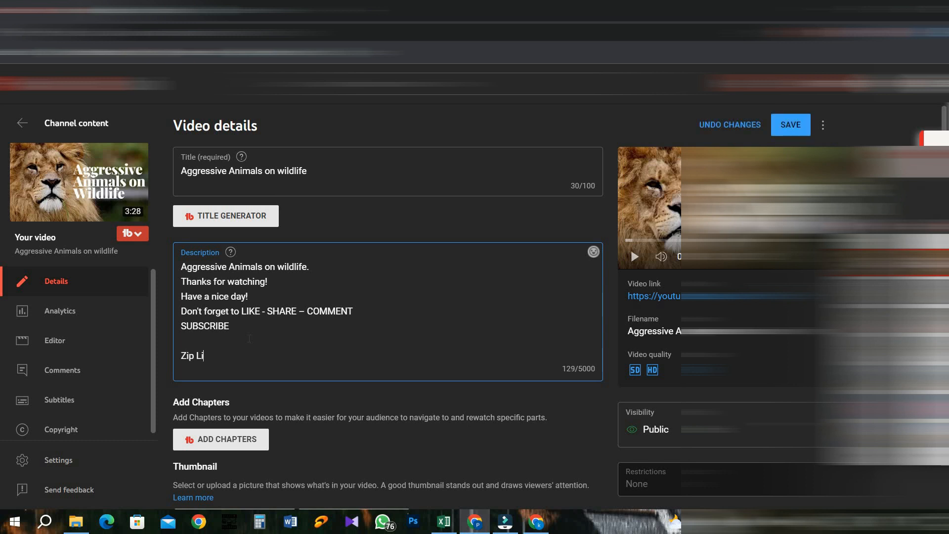
text(nk -)
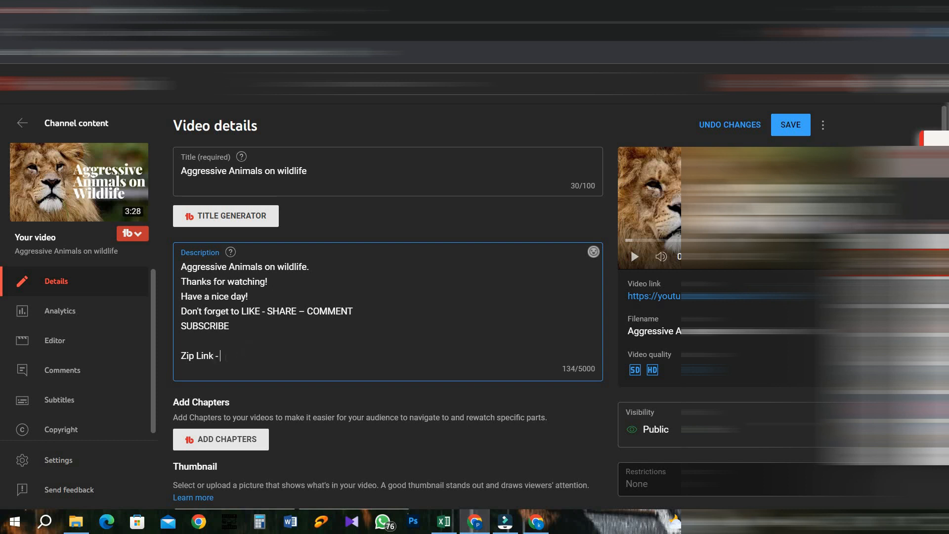
text(https://drive.google.com/file/d/1b4hG_6uV-tzaVfLXTLjRKMCSagpY1WIP/view?usp=sharing)
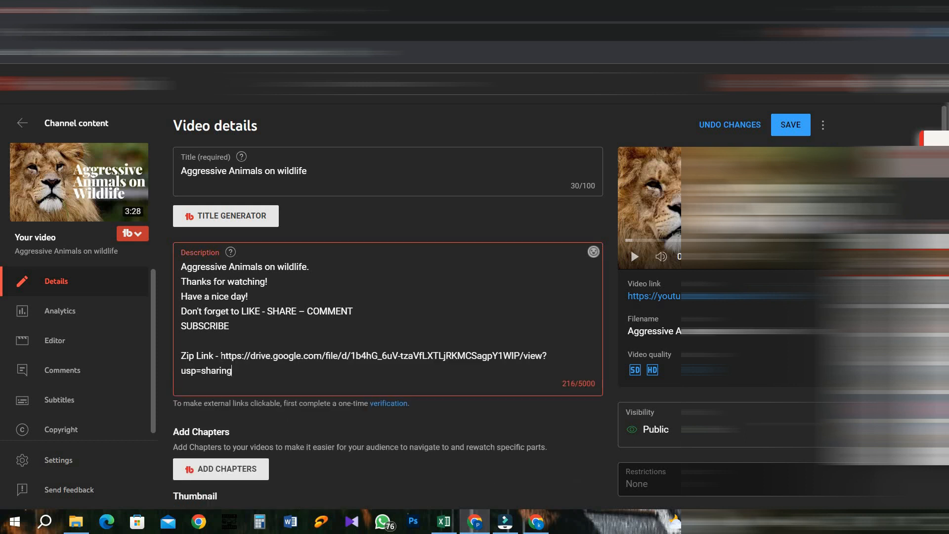
drag(181, 266, 230, 326)
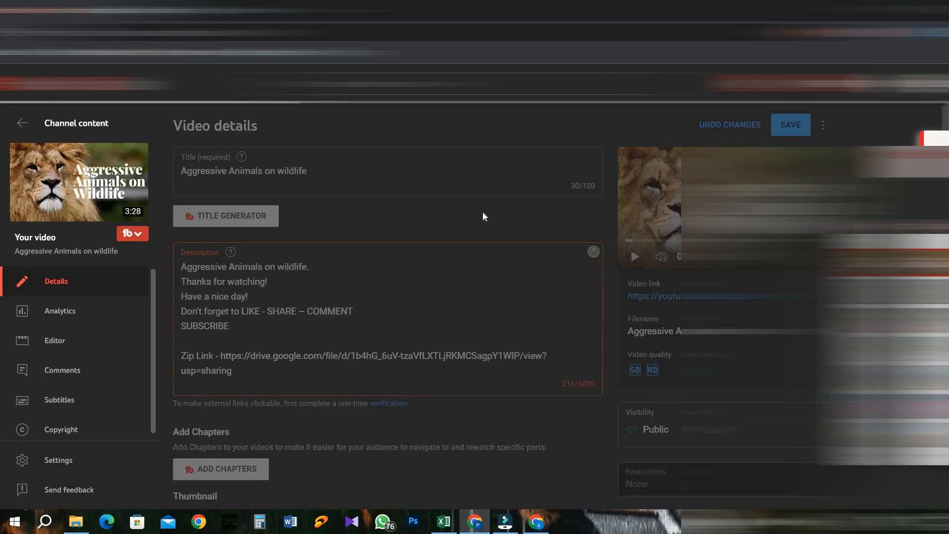
click(790, 124)
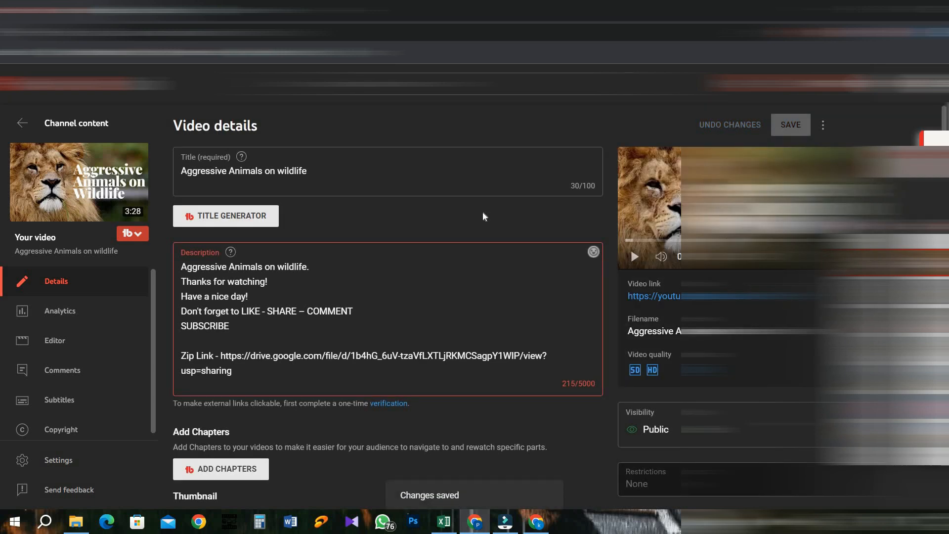